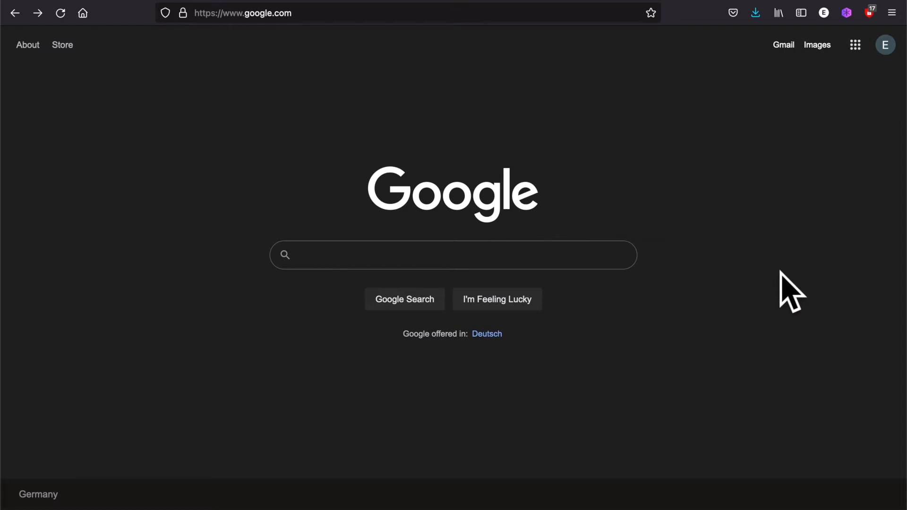
- Search Google for 'magma computer algebra' and open the Magma Computational Algebra System site
{"action": "left_click", "coordinate": [452, 255]}
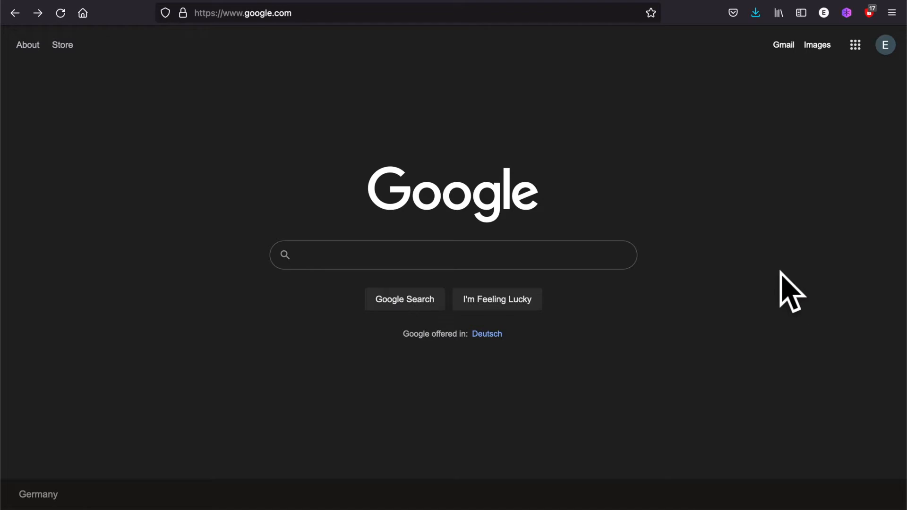
{"action": "left_click", "coordinate": [452, 255]}
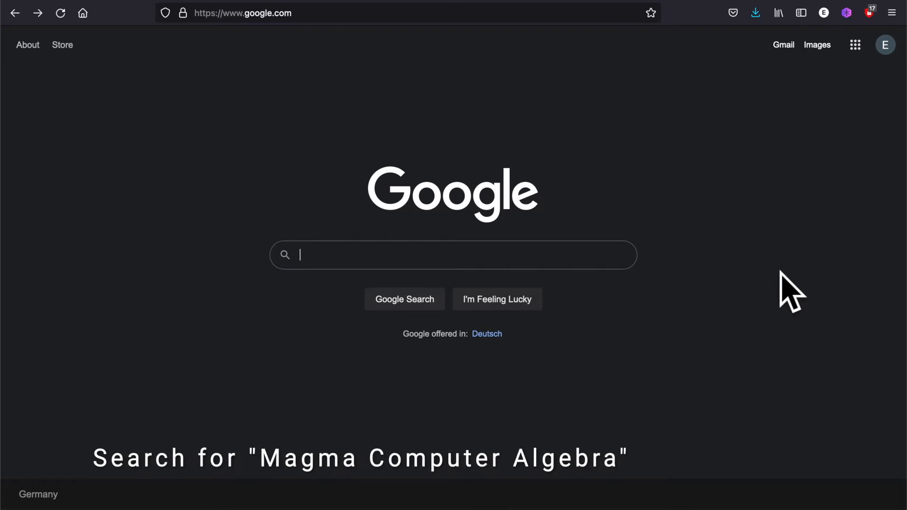
{"action": "type", "text": "magma computer algebra"}
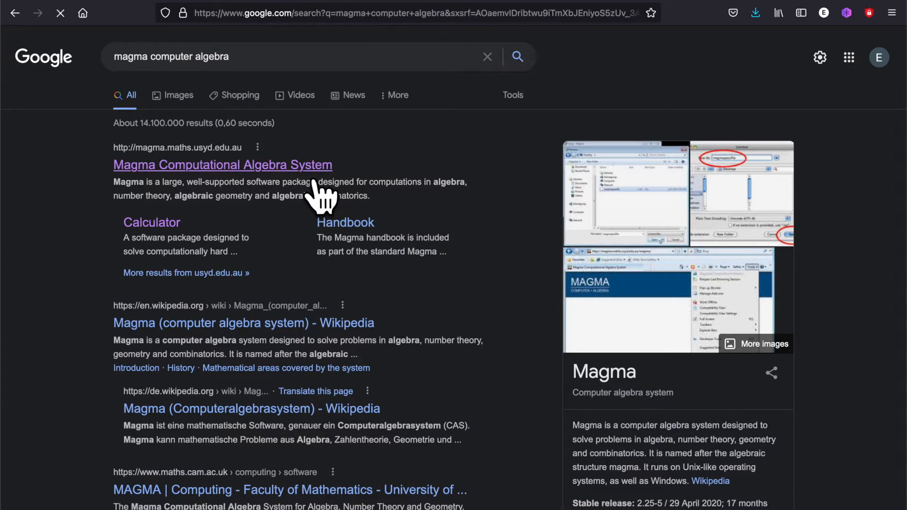
{"action": "left_click", "coordinate": [221, 165]}
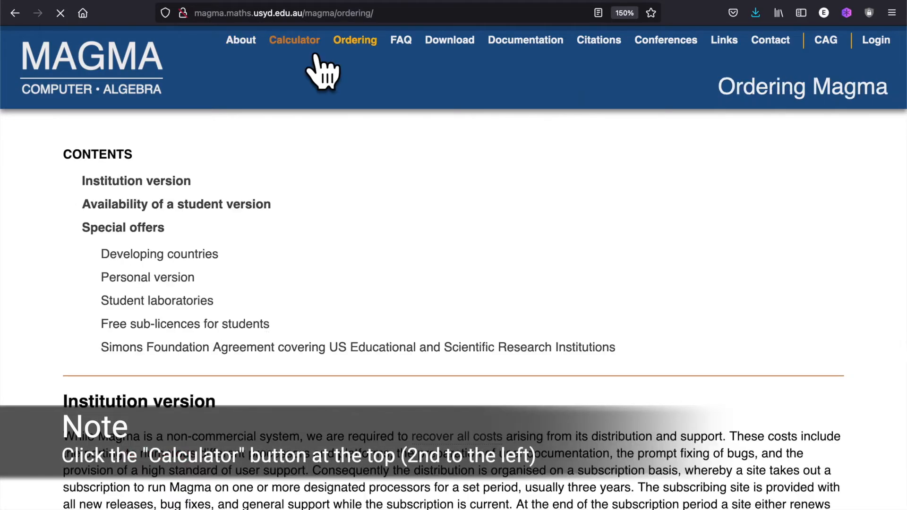
- Open the online Magma Calculator from the top navigation
{"action": "left_click", "coordinate": [293, 39]}
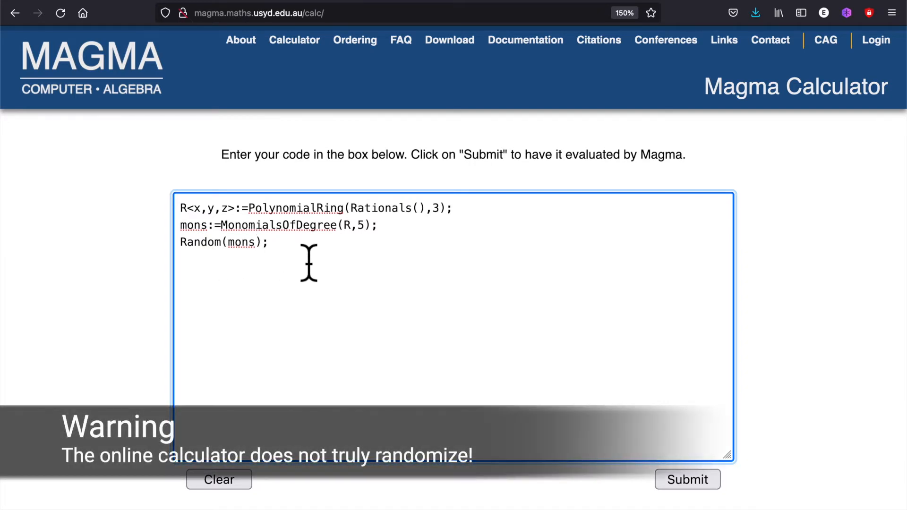
- Submit the polynomial-ring code and get the random monomial y*z^4 as output
{"action": "left_click", "coordinate": [686, 479]}
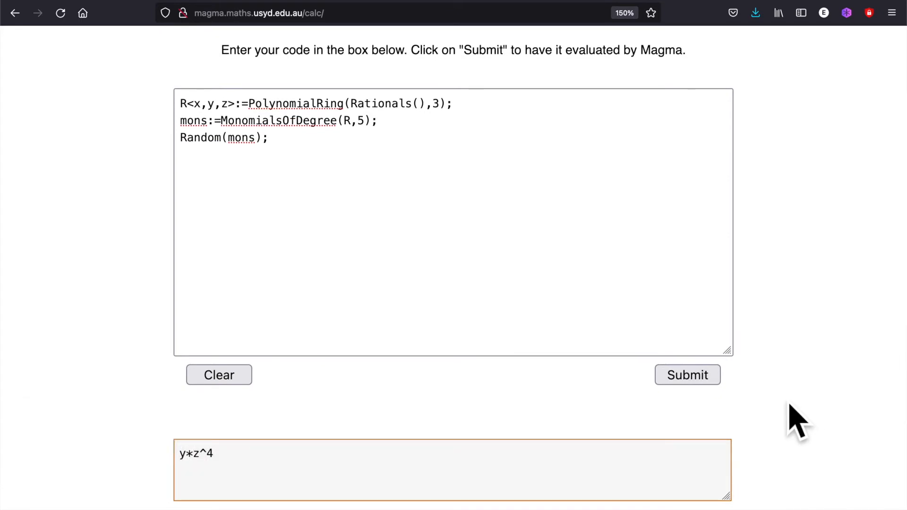
{"action": "left_click", "coordinate": [405, 174]}
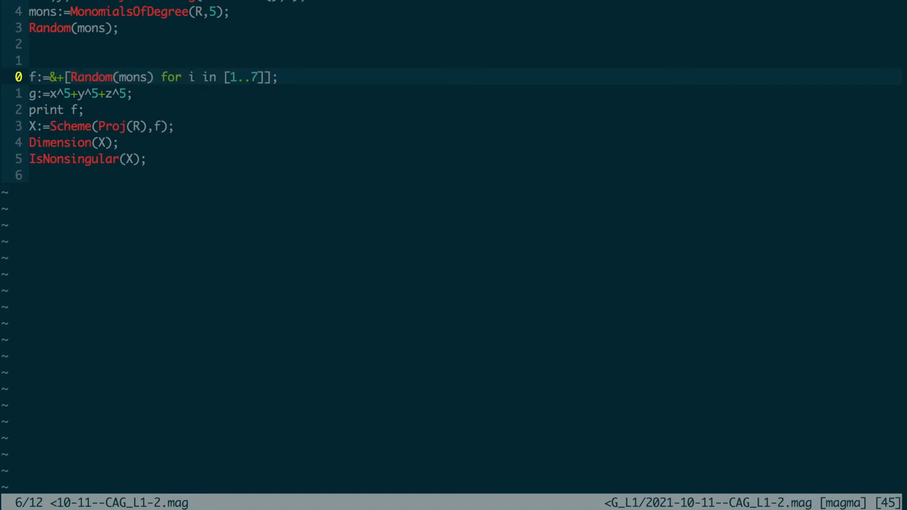
- Edit the script to sum 20 monomials, define scheme Y from g, and add Dimension(Y) and IsNonsingular(Y)
{"action": "type", "text": "20"}
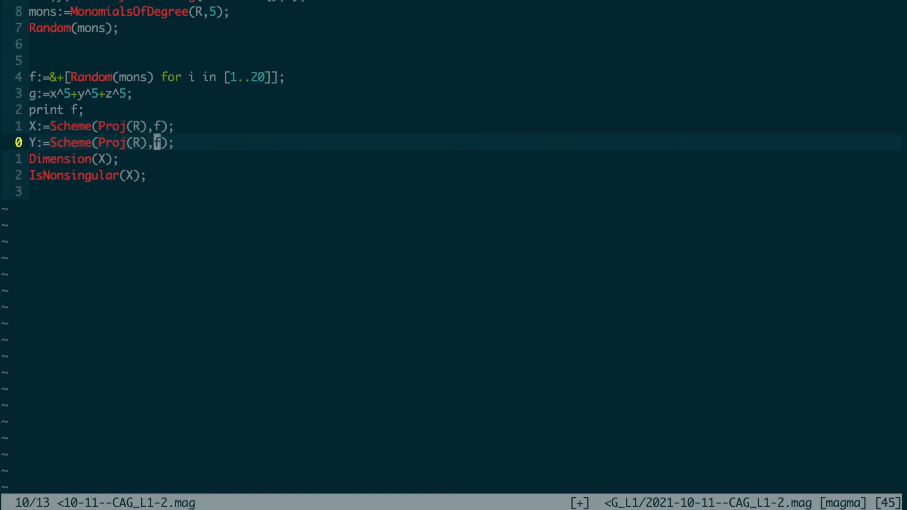
{"action": "type", "text": "g"}
{"action": "left_click", "coordinate": [75, 159]}
{"action": "type", "text": " Dimension"}
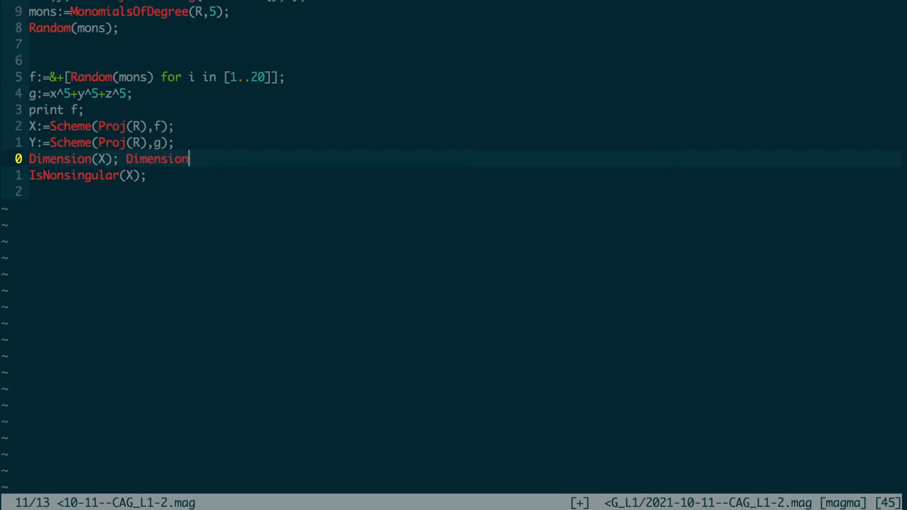
{"action": "type", "text": "(Y);"}
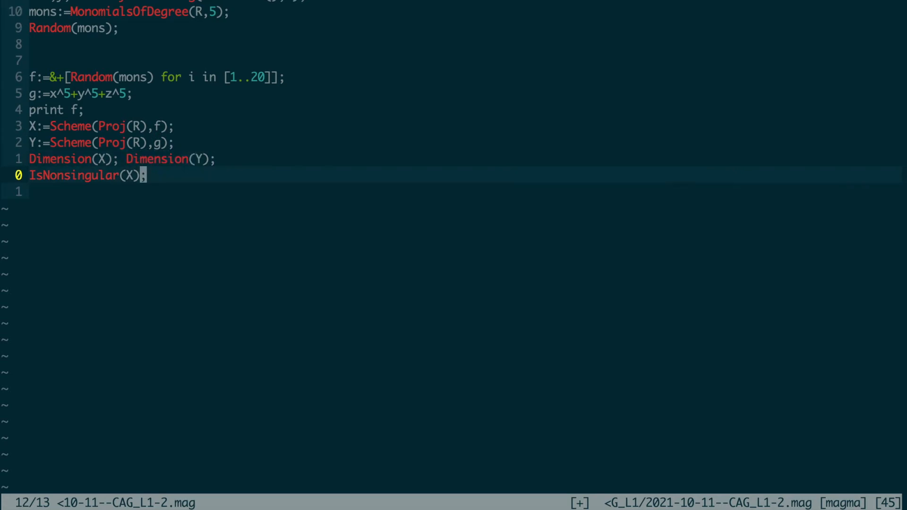
{"action": "type", "text": "IsNonsingula"}
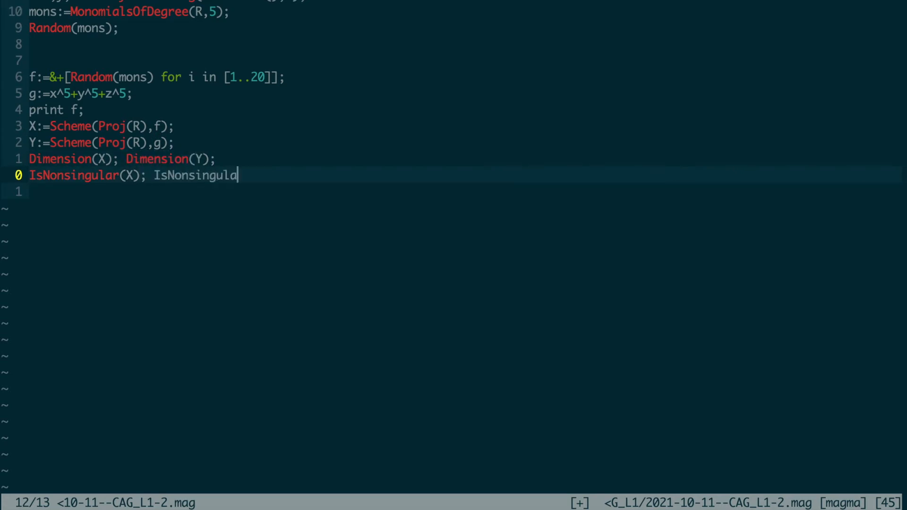
{"action": "type", "text": "r(Y);"}
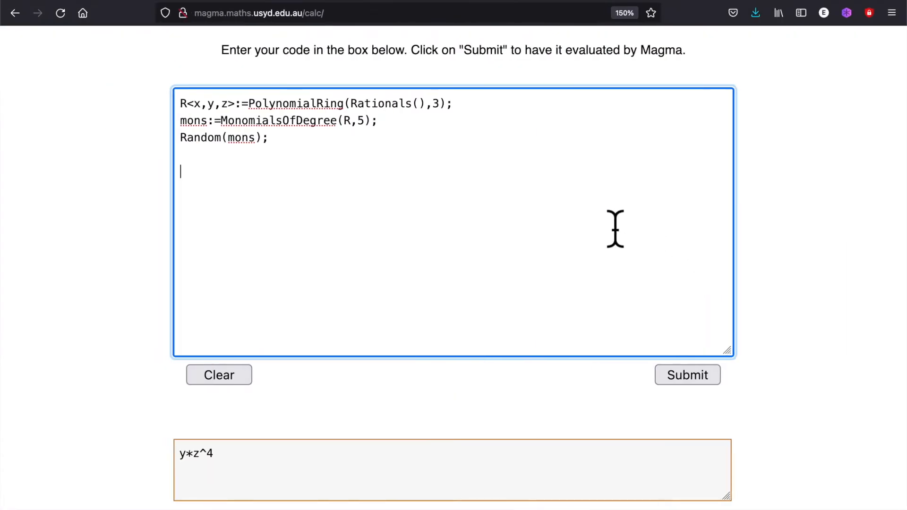
- Run the extended script with f as a sum of 20 random monomials, fixing the sum syntax and rerunning
{"action": "type", "text": "f:=&+[Random(mons) for i in [1..20]];"}
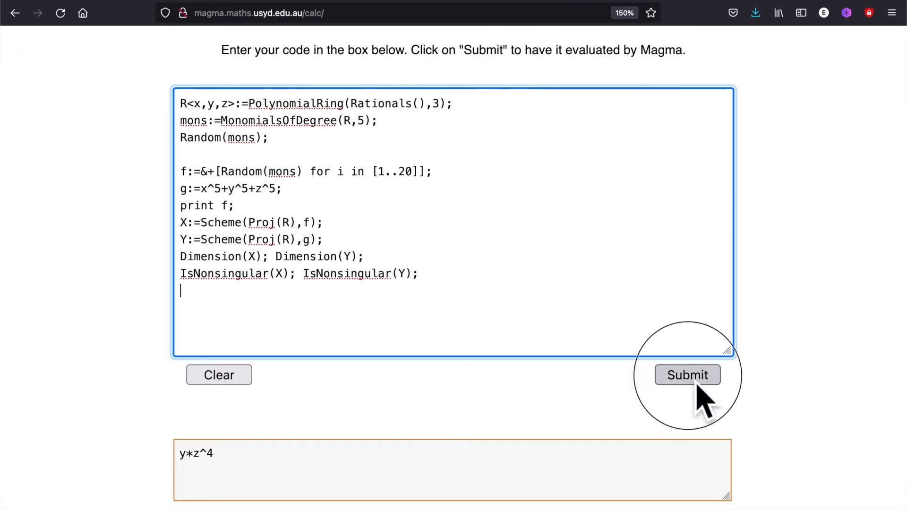
{"action": "left_click", "coordinate": [687, 375]}
{"action": "type", "text": ":"}
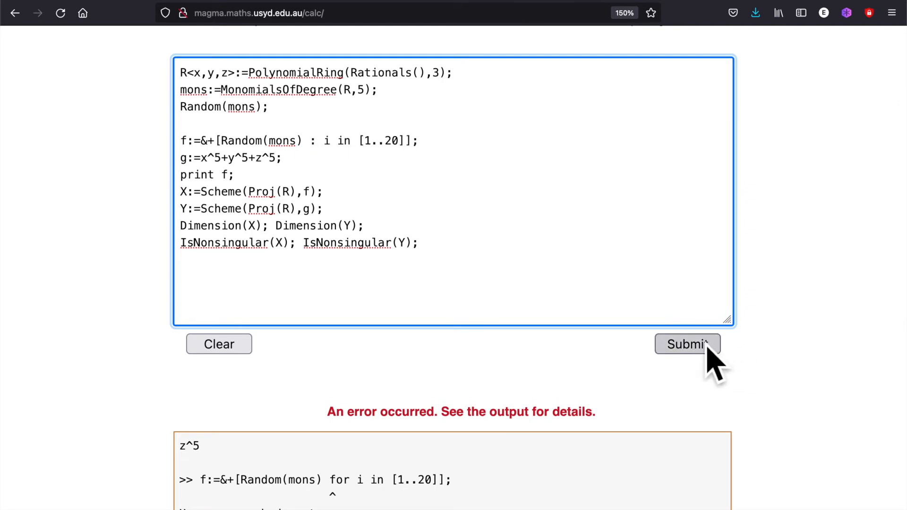
{"action": "left_click", "coordinate": [687, 344]}
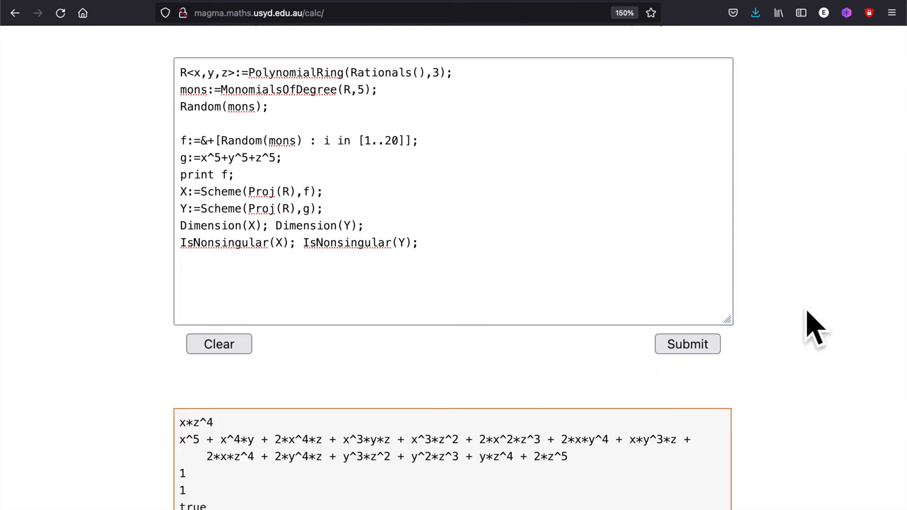
- Review the dimension 1 and nonsingular true results, then go to the First Steps in Magma guide
{"action": "scroll", "scroll_direction": "down", "scroll_amount": 3}
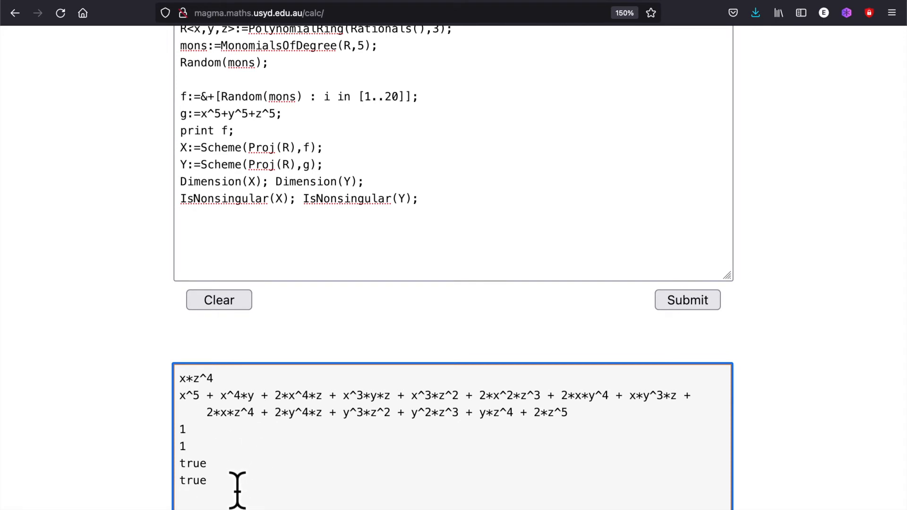
{"action": "mouse_move", "coordinate": [121, 402]}
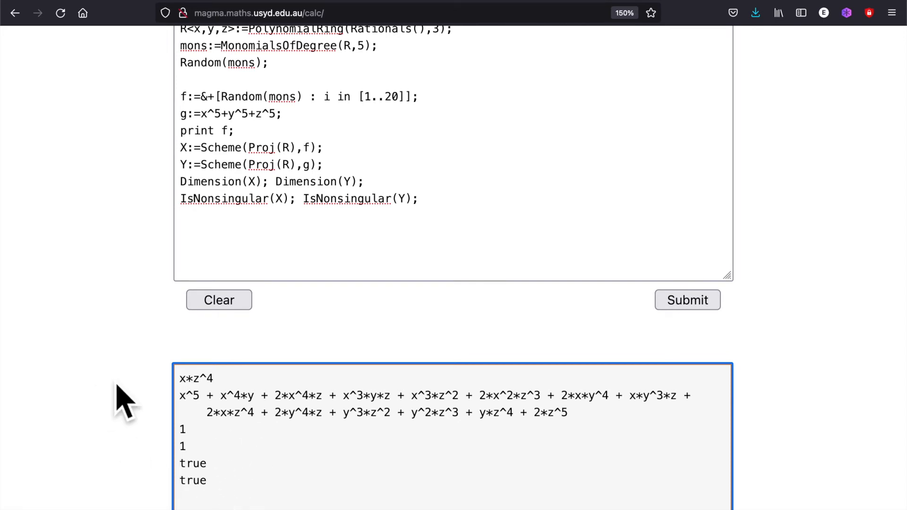
{"action": "scroll", "scroll_direction": "up", "scroll_amount": 3}
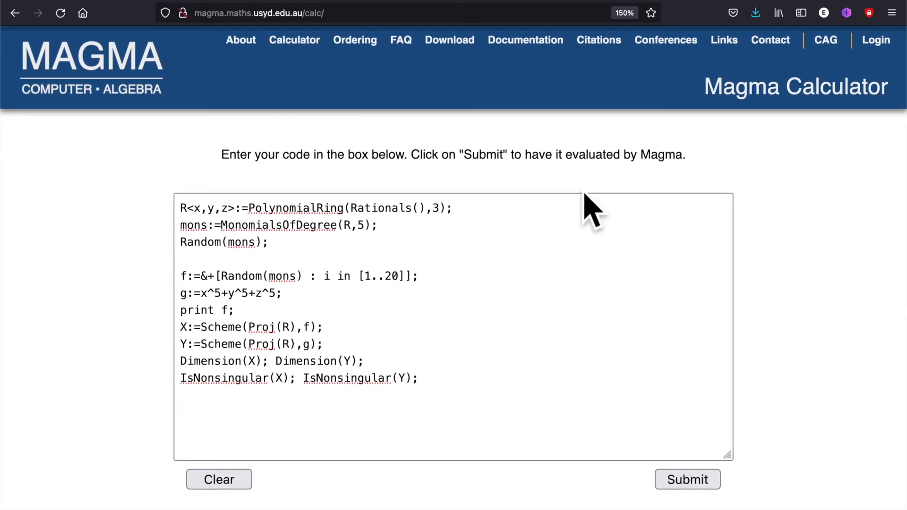
{"action": "mouse_move", "coordinate": [569, 107]}
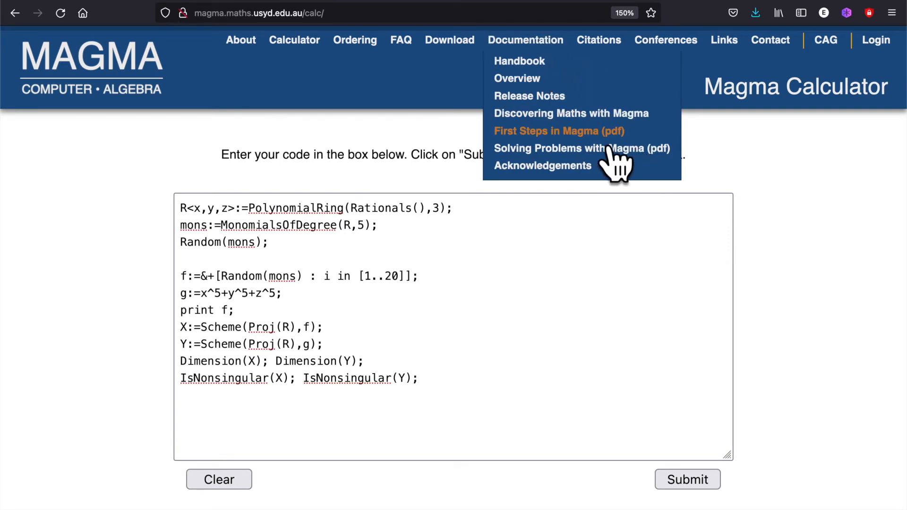
{"action": "left_click", "coordinate": [557, 131]}
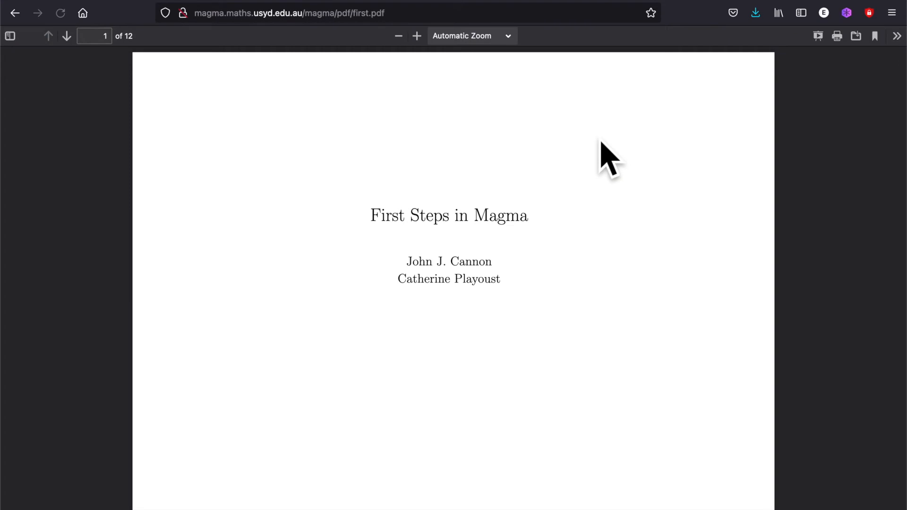
- Scroll through the First Steps in Magma PDF to its section on online help
{"action": "scroll", "scroll_direction": "down", "scroll_amount": 3}
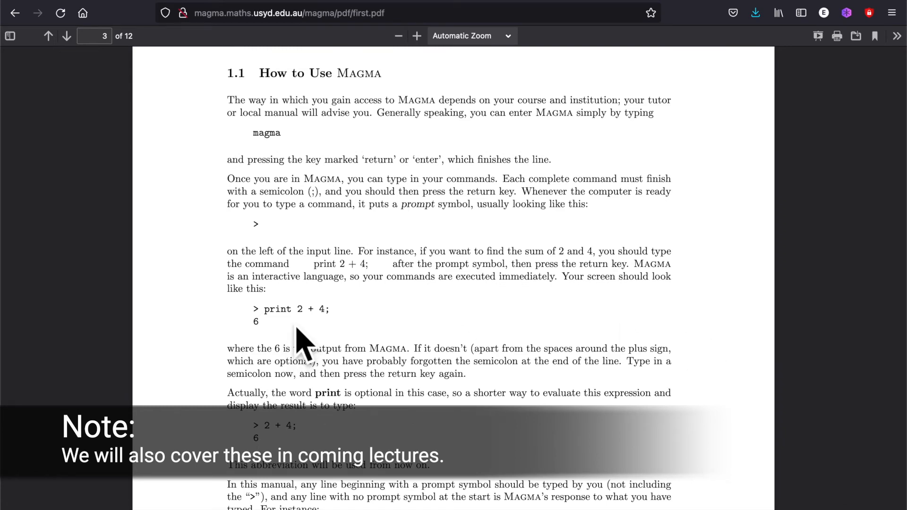
{"action": "scroll", "scroll_direction": "down", "scroll_amount": 3}
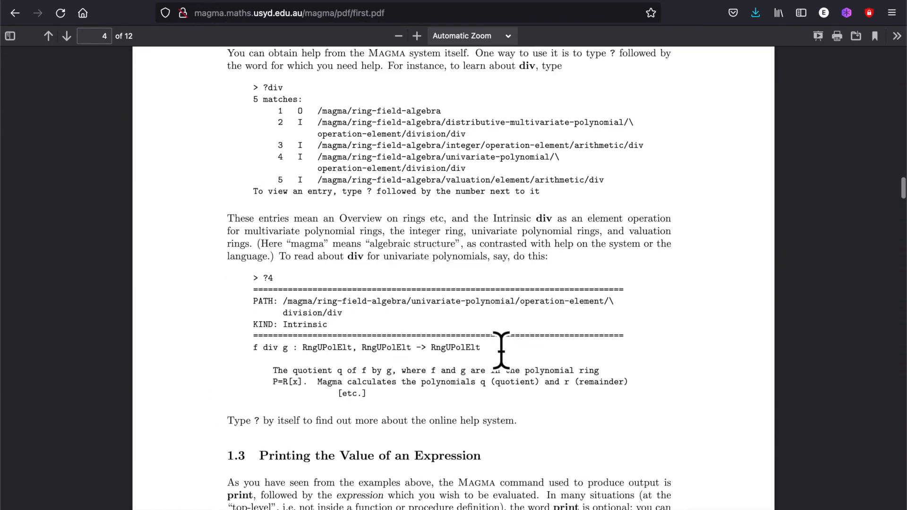
{"action": "scroll", "scroll_direction": "down", "scroll_amount": 3}
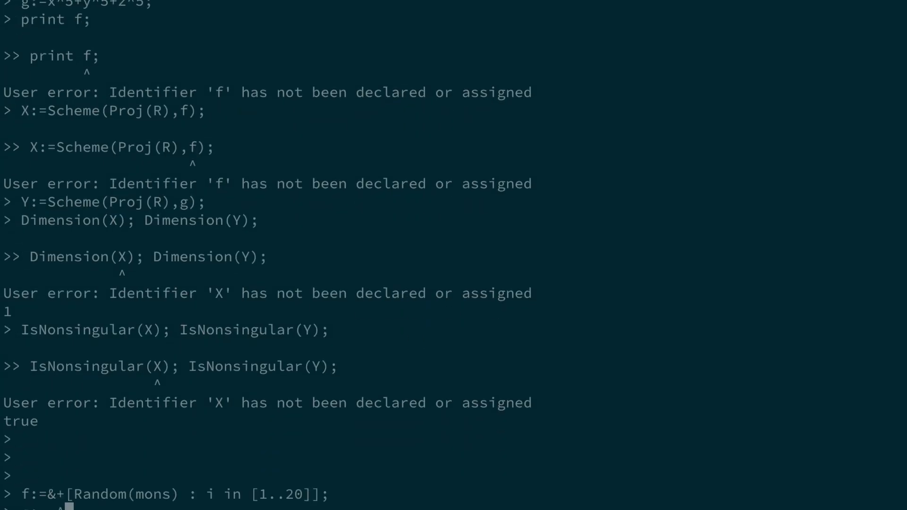
- Scroll the Magma terminal session showing the undeclared f and X errors
{"action": "scroll", "scroll_direction": "down", "scroll_amount": 3}
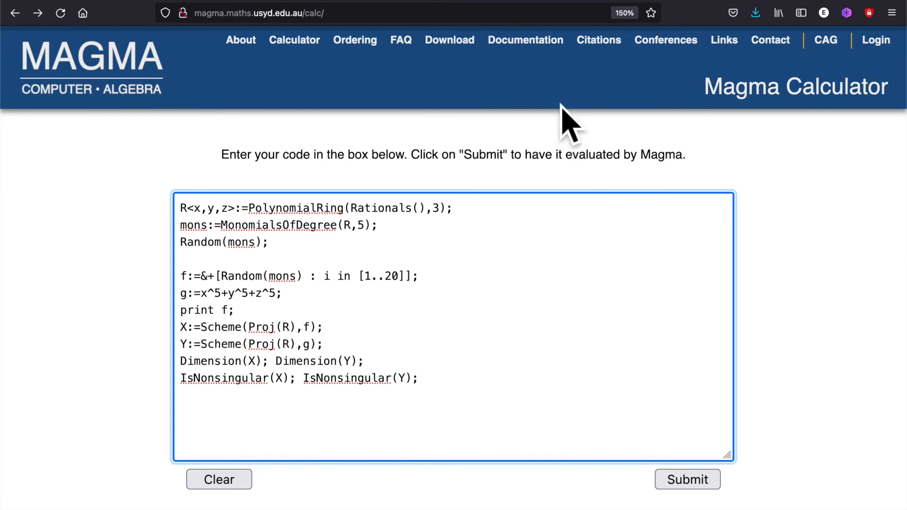
- Open the Magma Handbook and search it for 'polynomial ring'
{"action": "left_click", "coordinate": [525, 40]}
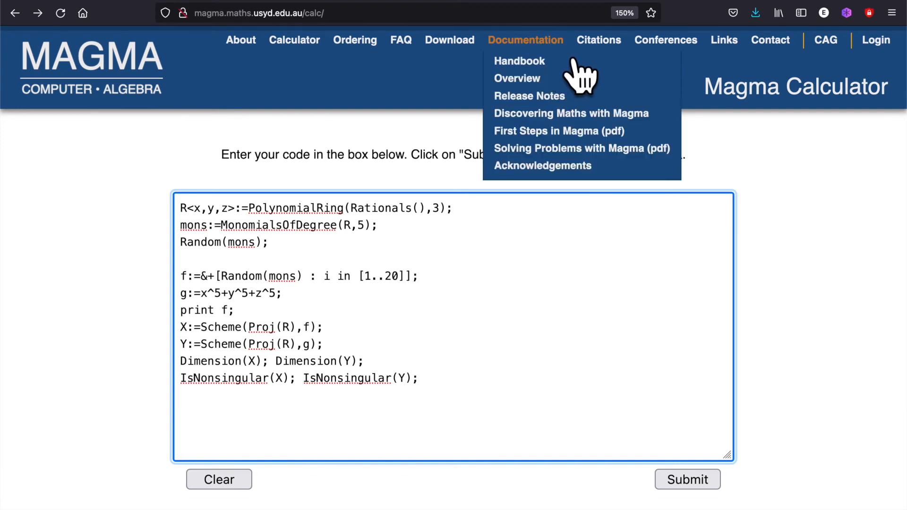
{"action": "mouse_move", "coordinate": [572, 95]}
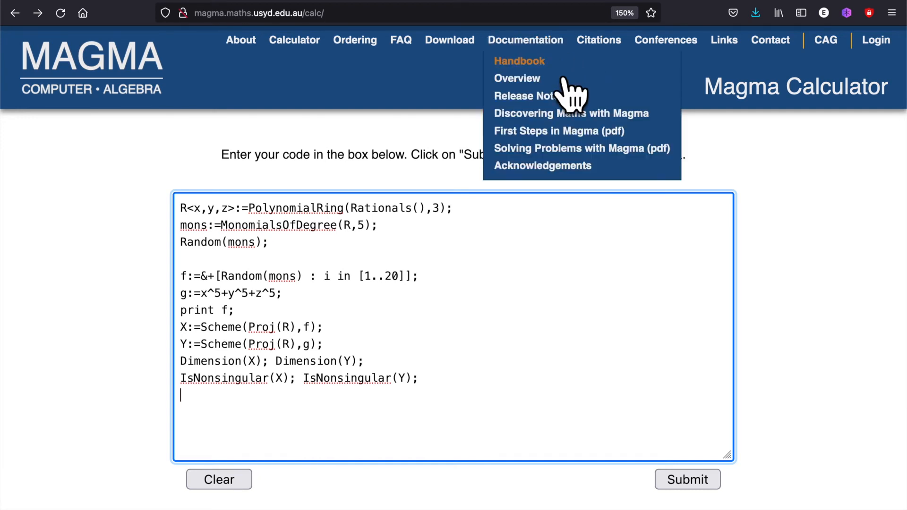
{"action": "left_click", "coordinate": [519, 60]}
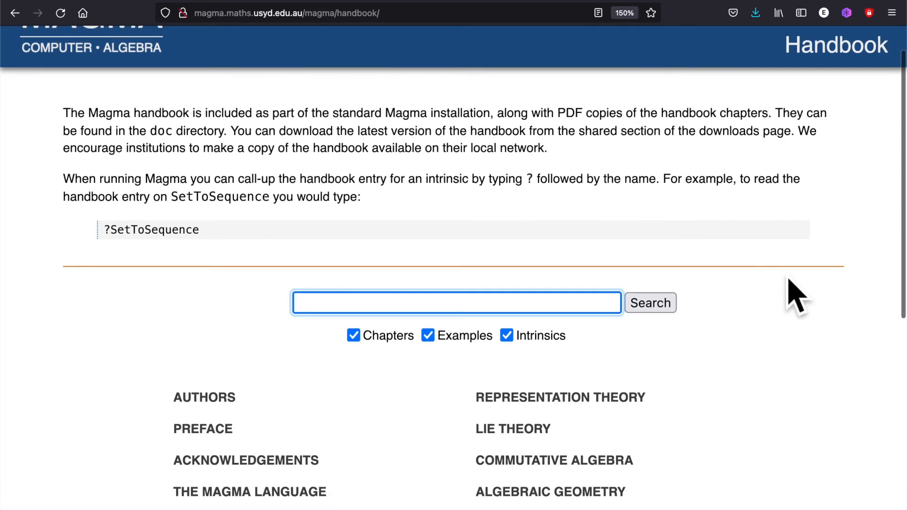
{"action": "type", "text": "polynomial ring"}
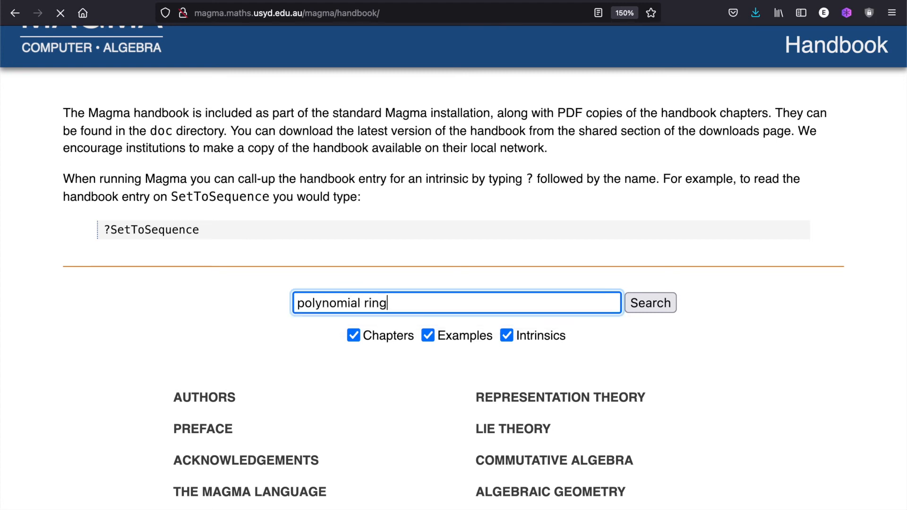
{"action": "left_click", "coordinate": [650, 303]}
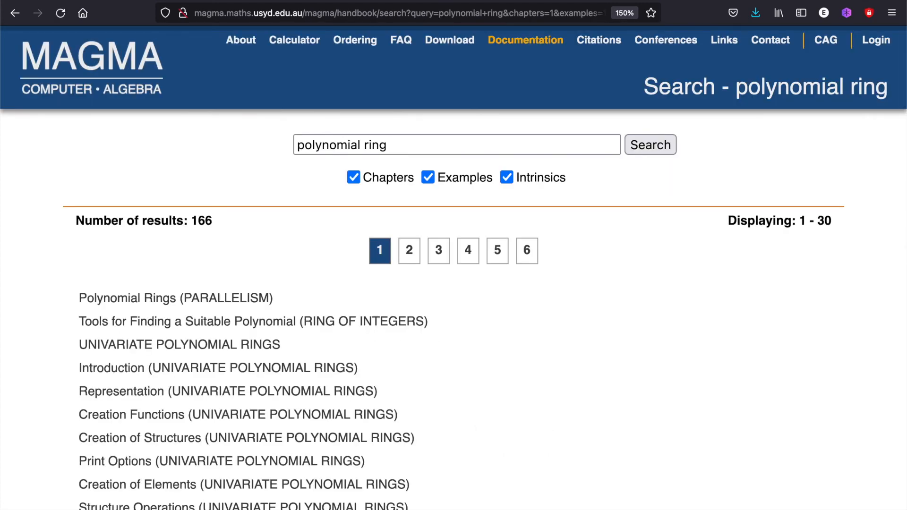
- Open the Univariate Polynomial Rings chapter from the 166 search results
{"action": "scroll", "scroll_direction": "down", "scroll_amount": 3}
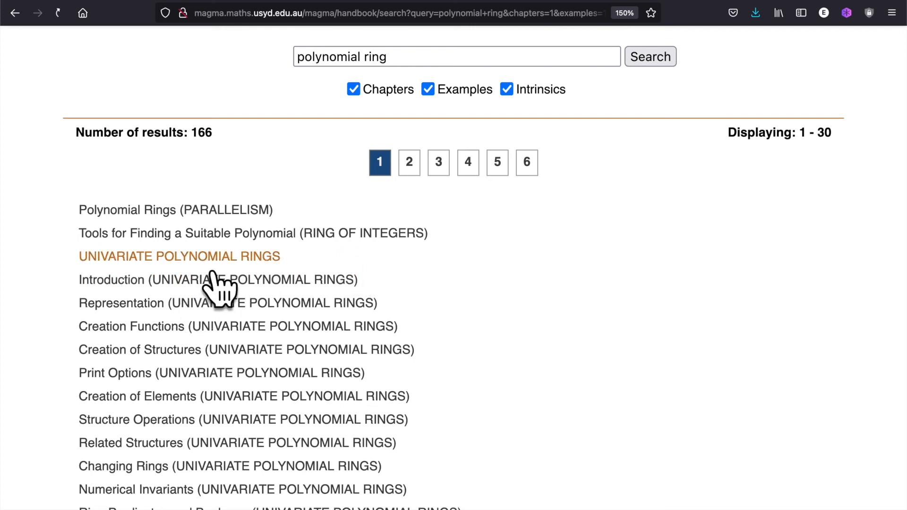
{"action": "left_click", "coordinate": [178, 256]}
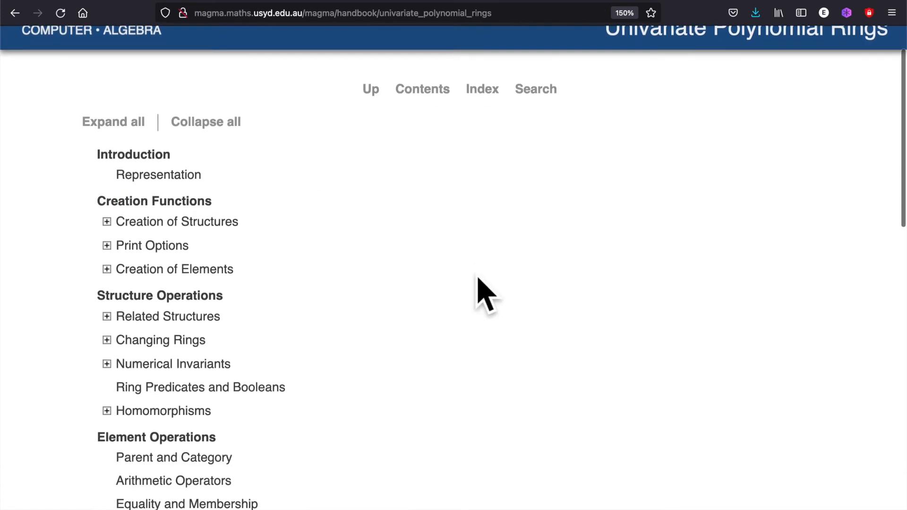
- Open the Roots section of the Univariate Polynomial Rings chapter contents
{"action": "scroll", "scroll_direction": "down", "scroll_amount": 3}
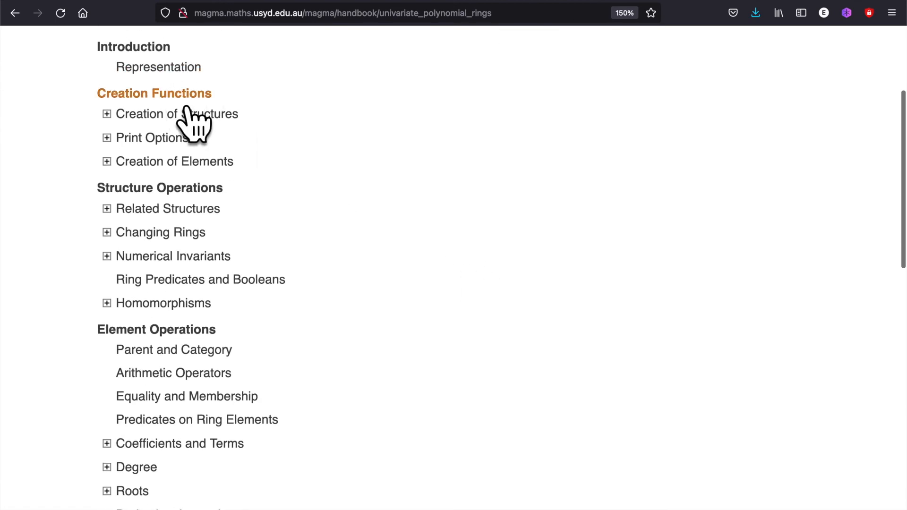
{"action": "mouse_move", "coordinate": [318, 324]}
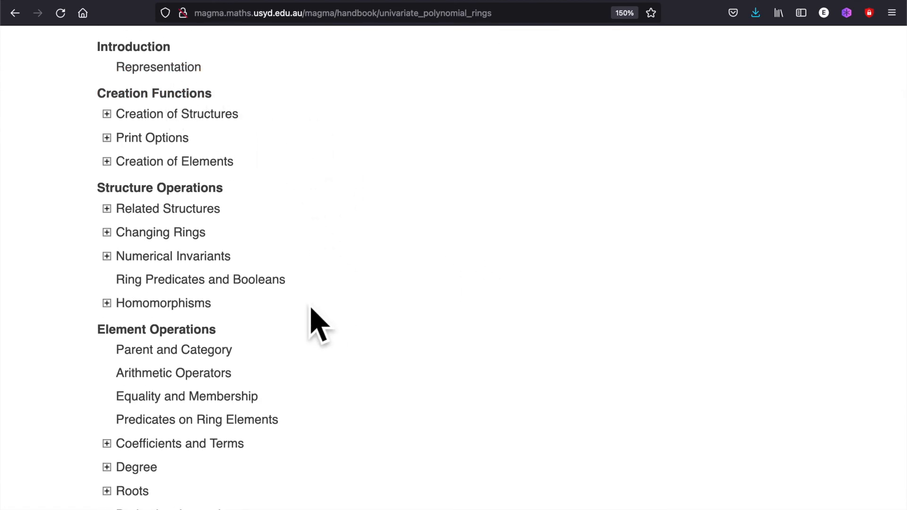
{"action": "scroll", "scroll_direction": "down", "scroll_amount": 3}
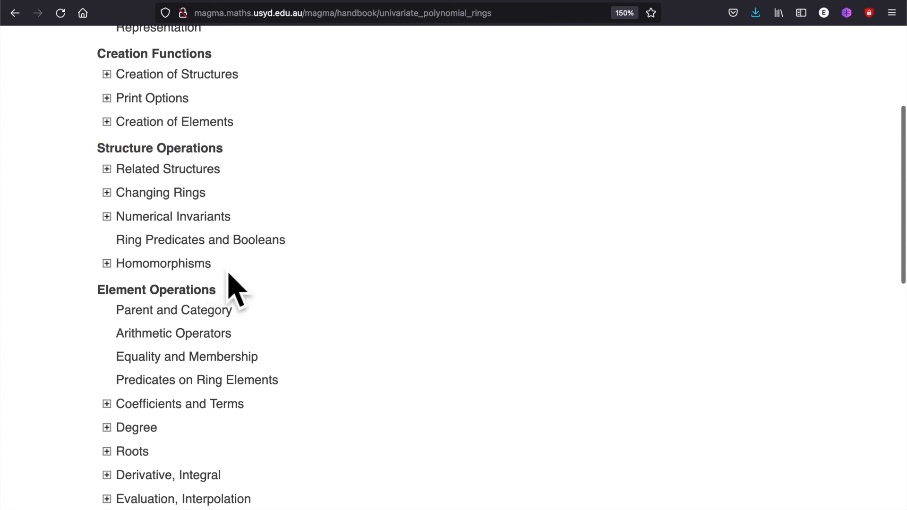
{"action": "scroll", "scroll_direction": "down", "scroll_amount": 3}
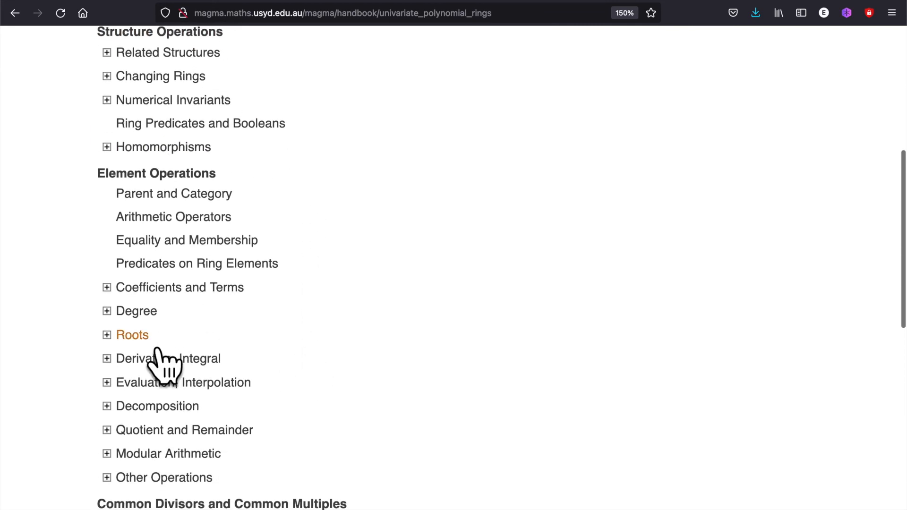
{"action": "left_click", "coordinate": [133, 335]}
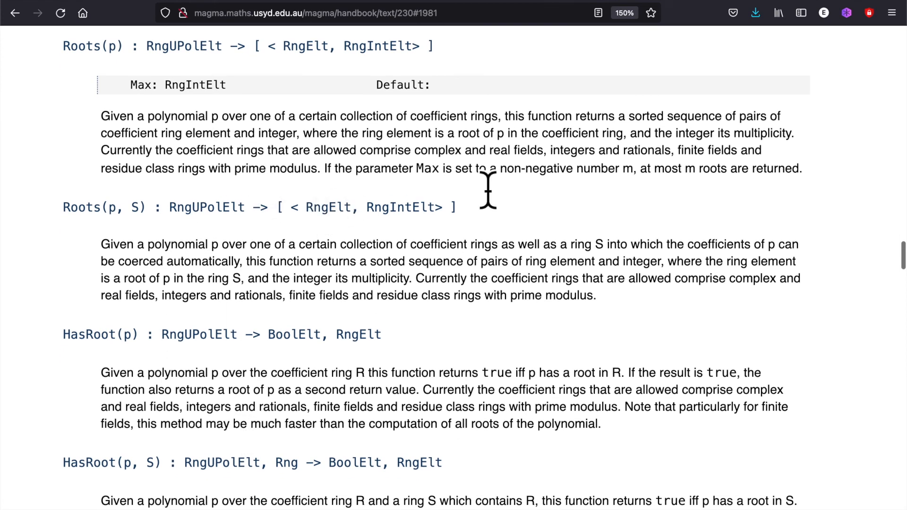
- Read the Roots and HasRoot entries, then return to the Magma Calculator
{"action": "scroll", "scroll_direction": "down", "scroll_amount": 3}
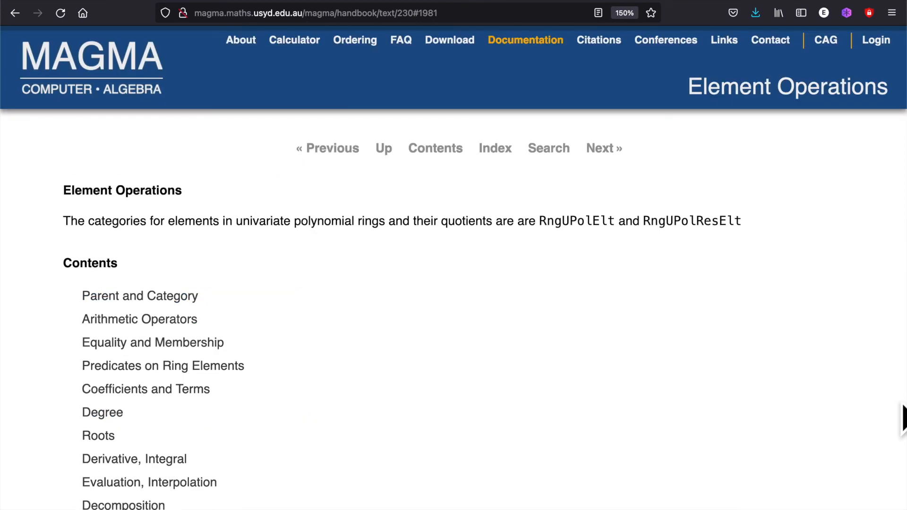
{"action": "mouse_move", "coordinate": [671, 324]}
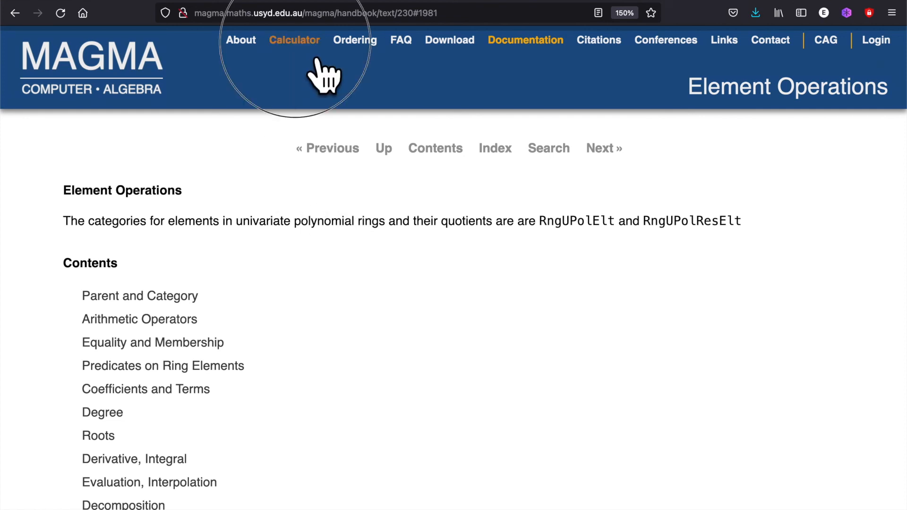
{"action": "left_click", "coordinate": [294, 40]}
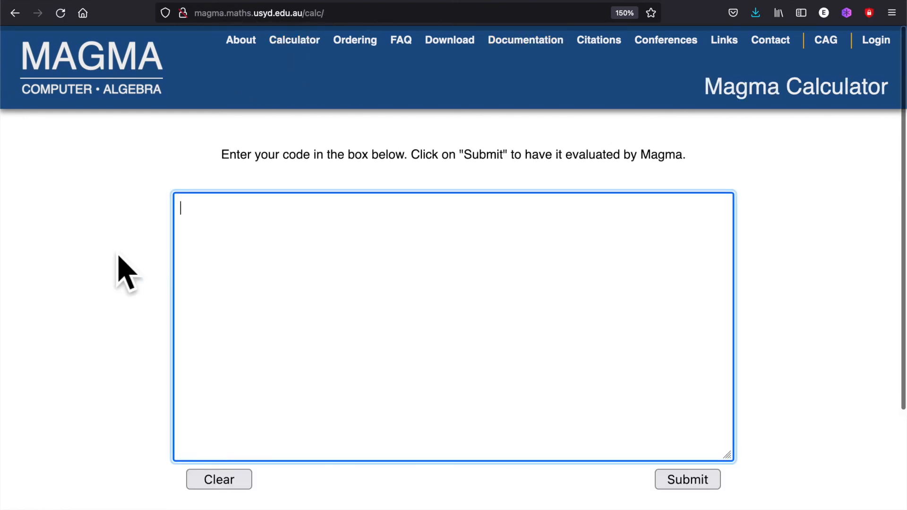